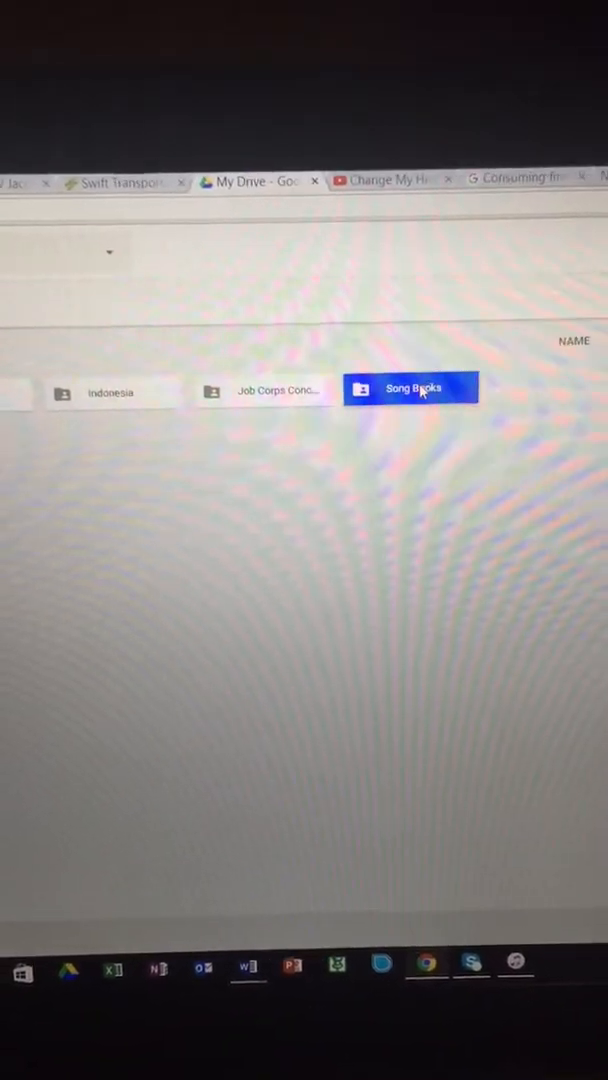
# - Open Song Books, then the first subfolder inside Deposit Songs Folder
pyautogui.doubleClick(410, 388)
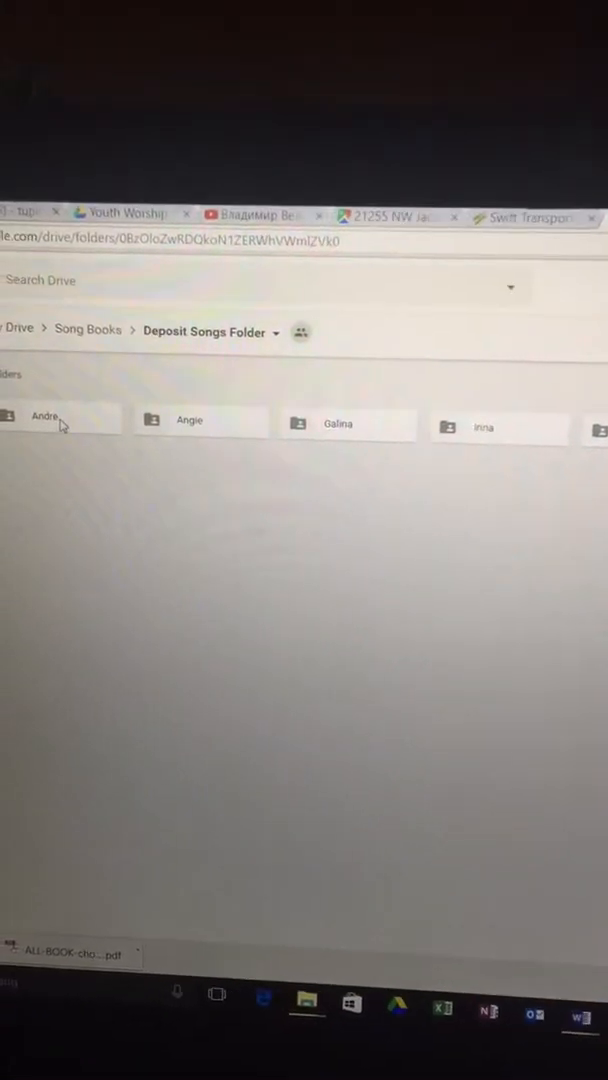
pyautogui.doubleClick(45, 416)
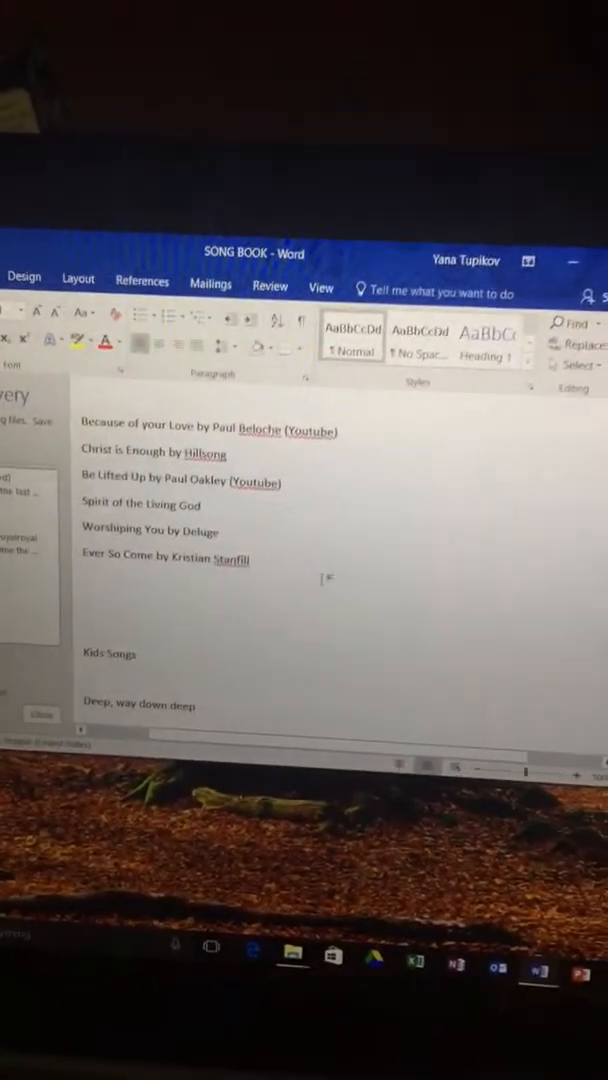
# - Scroll through the song titles in the SONG BOOK document
pyautogui.scroll(-3)
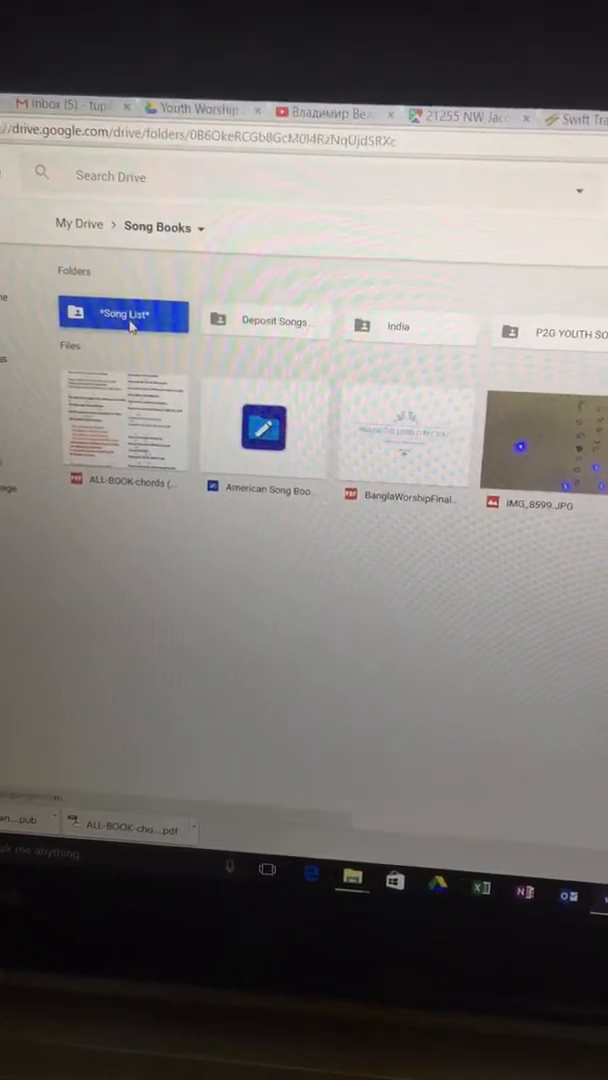
# - Open Song List, scroll down, and remove the second Above all.docx copy
pyautogui.doubleClick(120, 314)
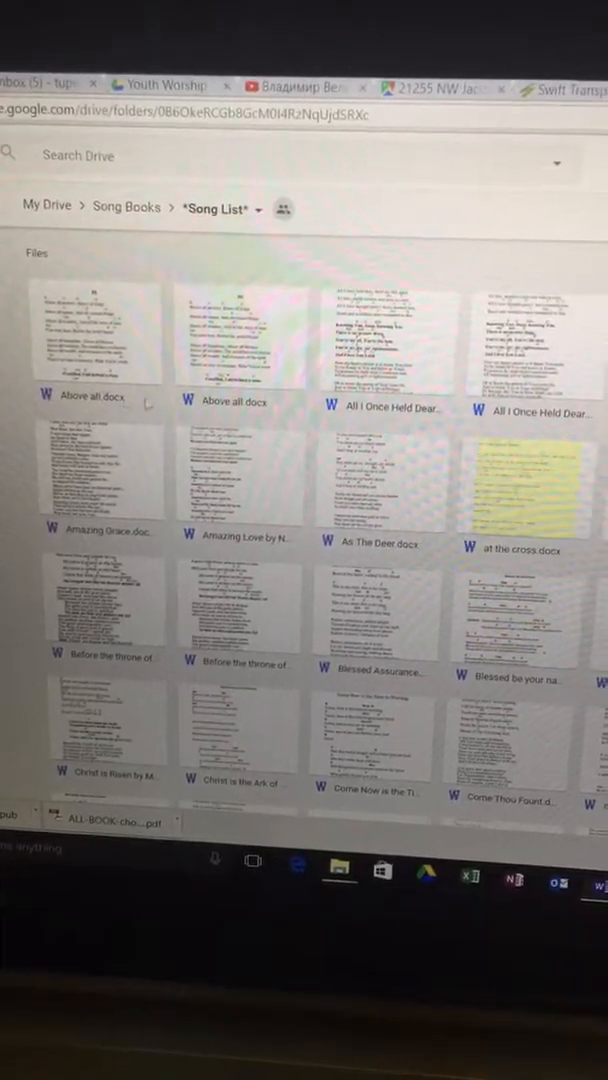
pyautogui.scroll(-3)
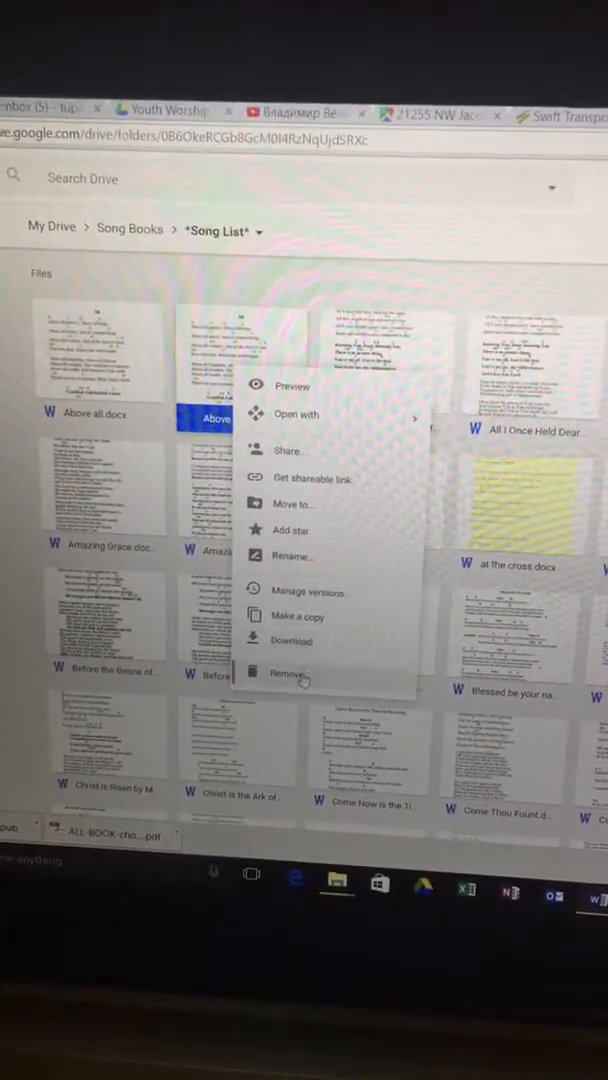
pyautogui.click(290, 673)
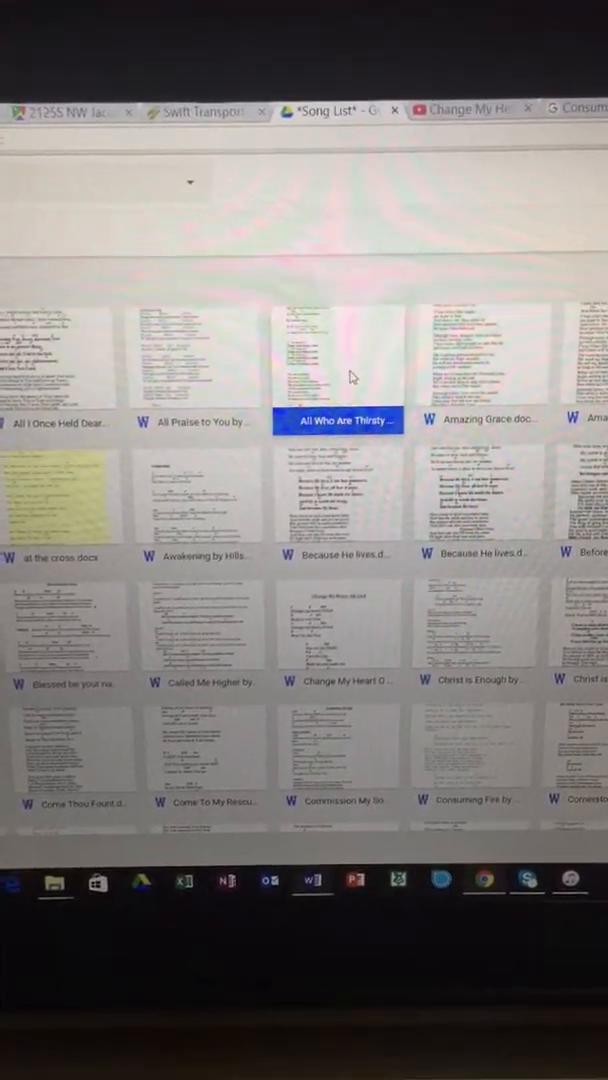
# - Start renaming All Who Are Thirsty and edit its name in the Rename dialog
pyautogui.rightClick(338, 360)
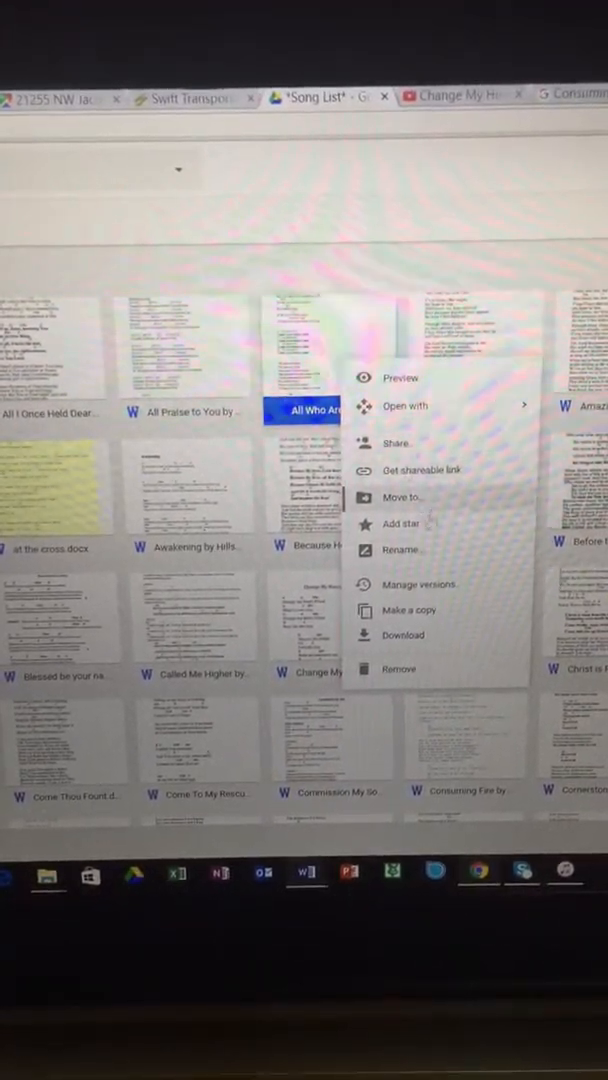
pyautogui.click(400, 550)
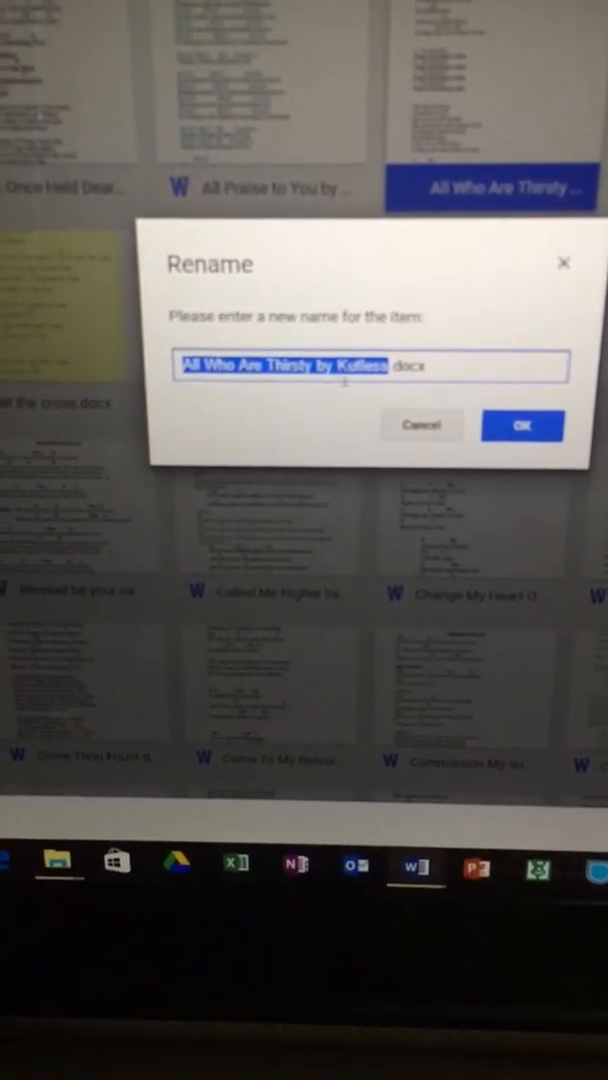
pyautogui.click(521, 425)
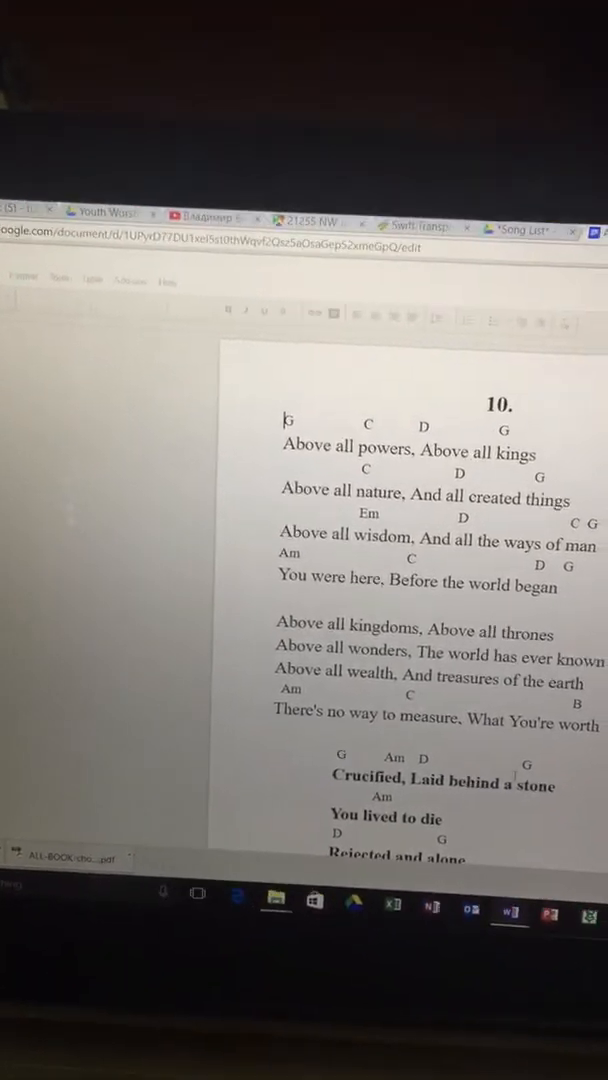
# - Scroll through the chords and lyrics of the Above all document
pyautogui.scroll(-3)
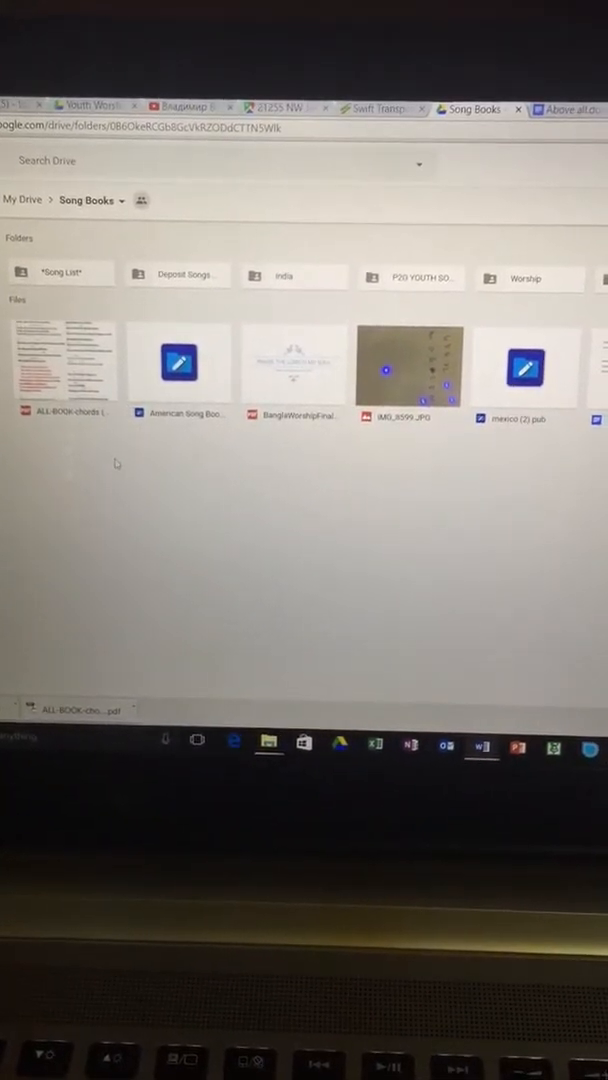
# - Right-click the Song List folder in Song Books
pyautogui.rightClick(116, 462)
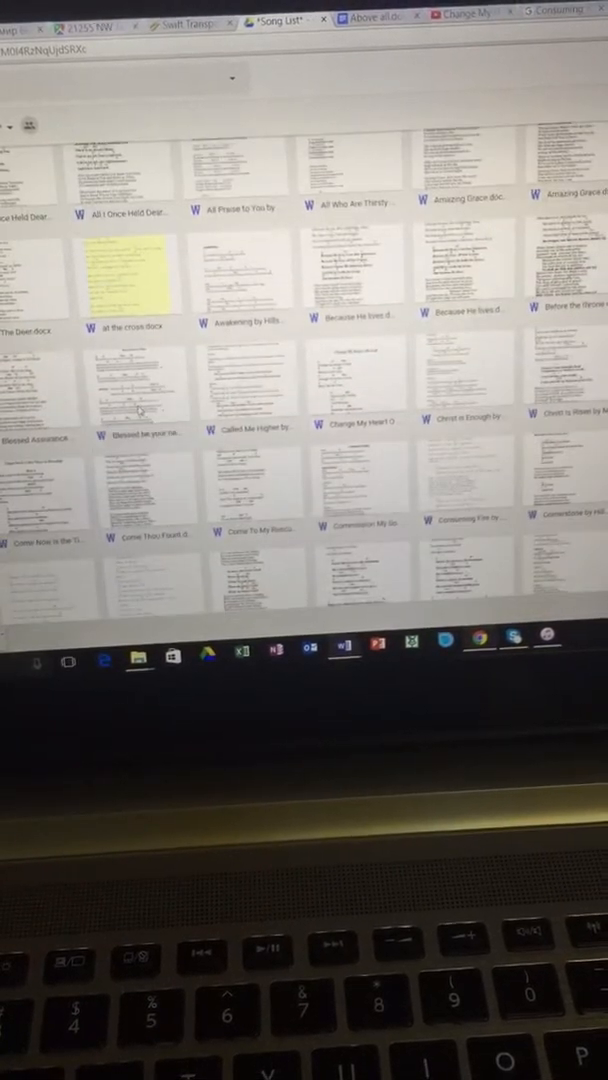
pyautogui.scroll(-3)
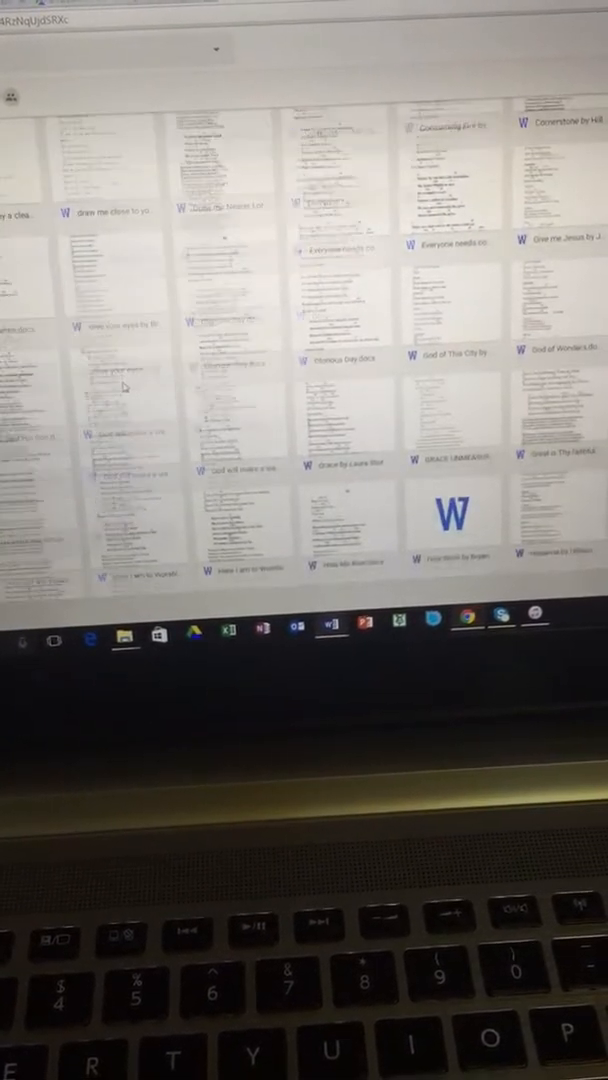
pyautogui.scroll(-3)
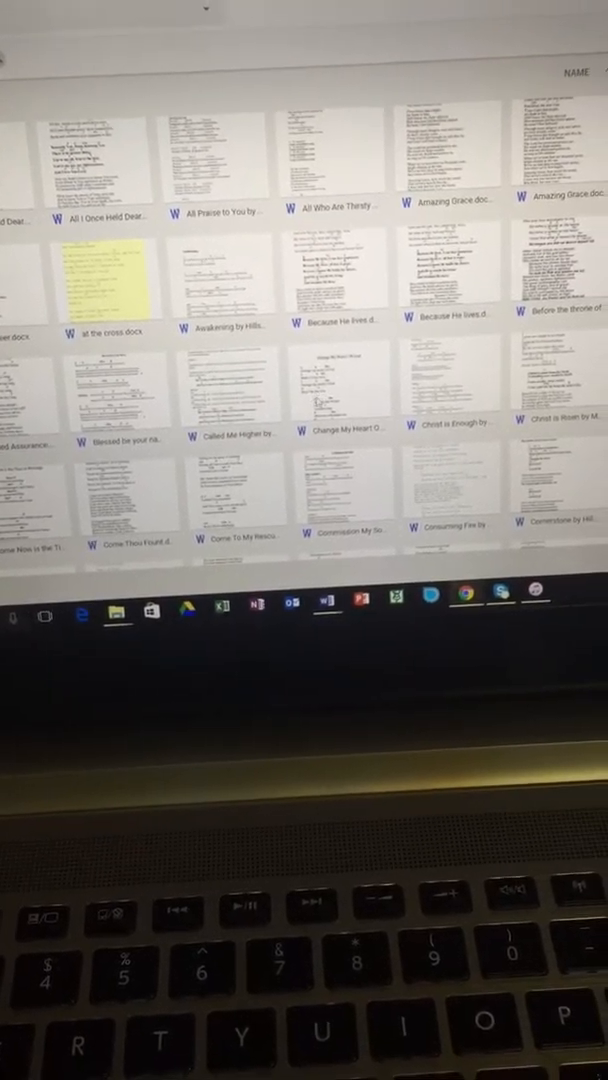
pyautogui.scroll(-3)
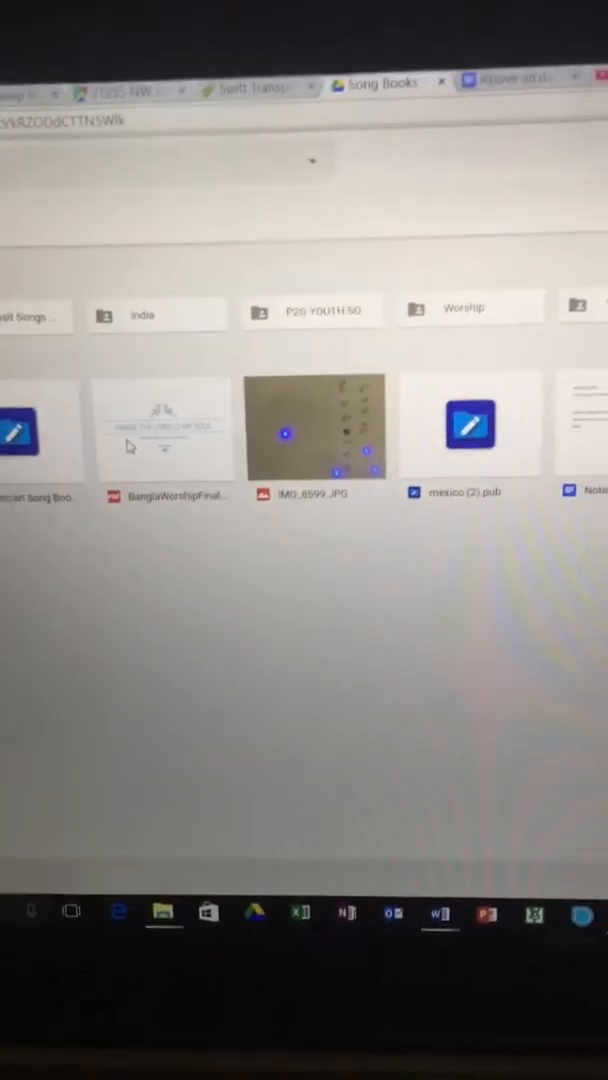
pyautogui.click(162, 426)
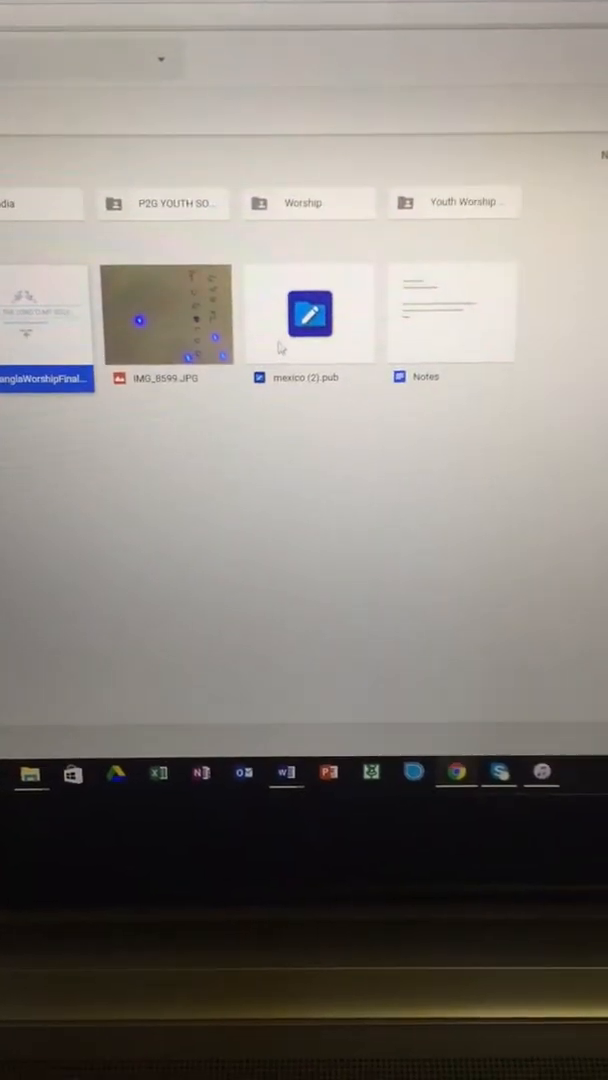
pyautogui.click(310, 313)
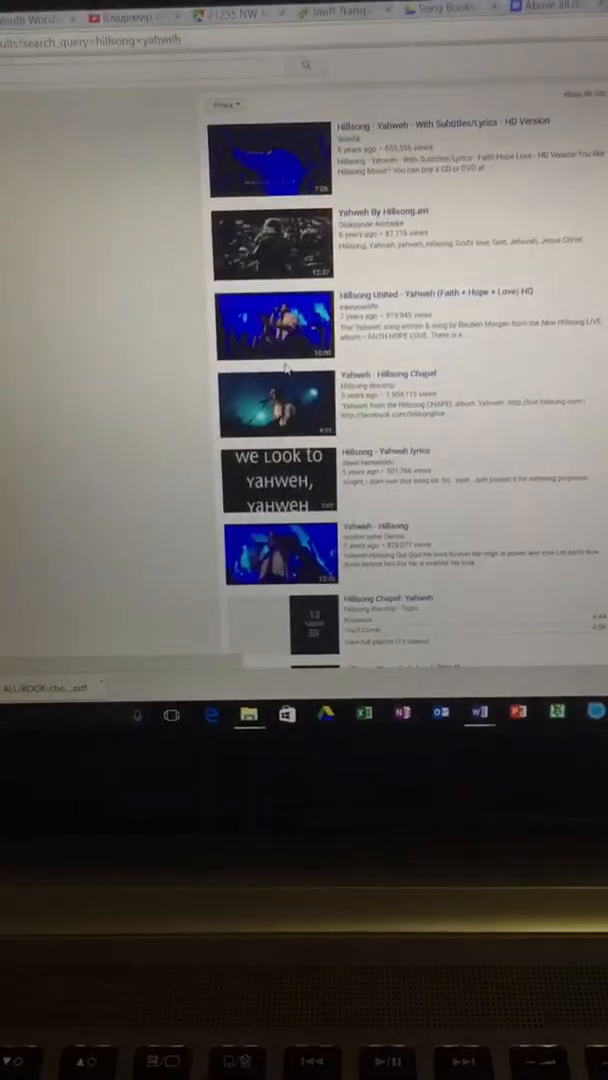
# - Scroll the Hillsong Yahweh results down to the Hillsong Chapel playlists
pyautogui.scroll(-3)
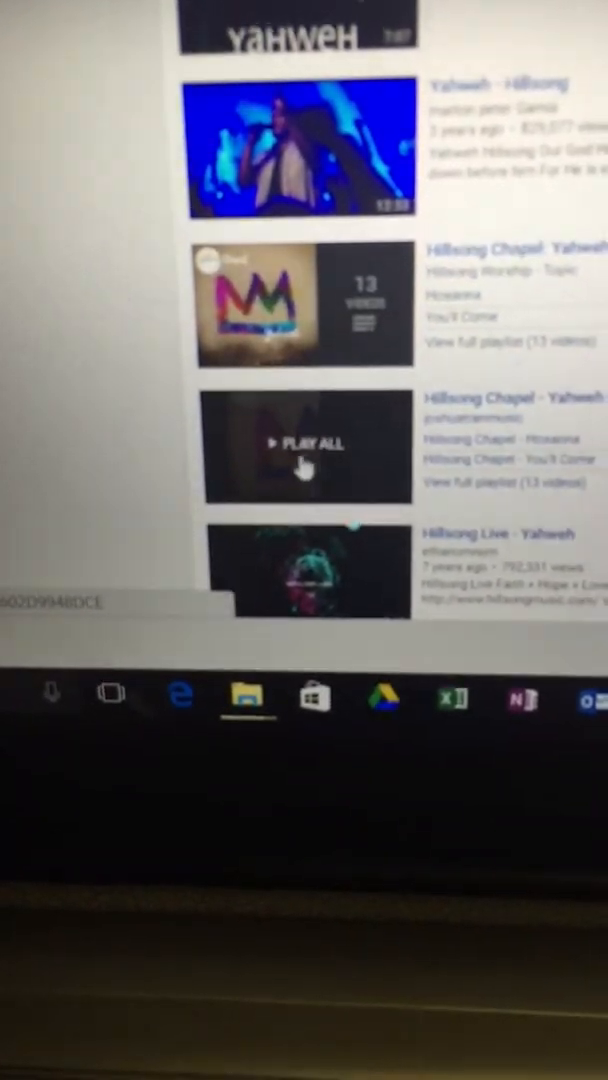